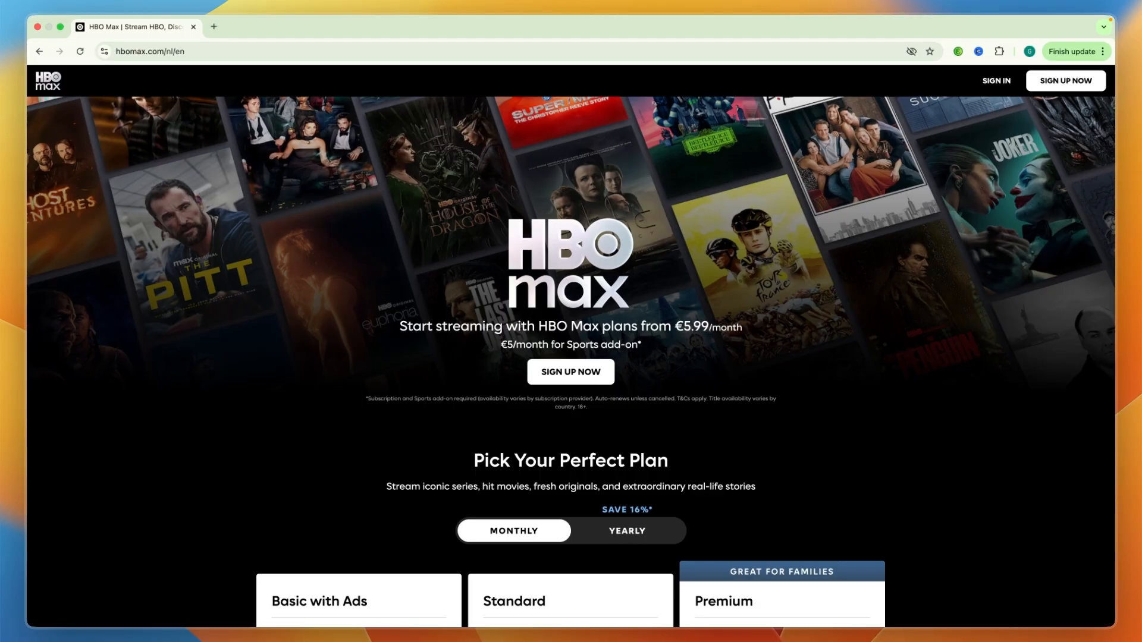
mouse_move(995, 81)
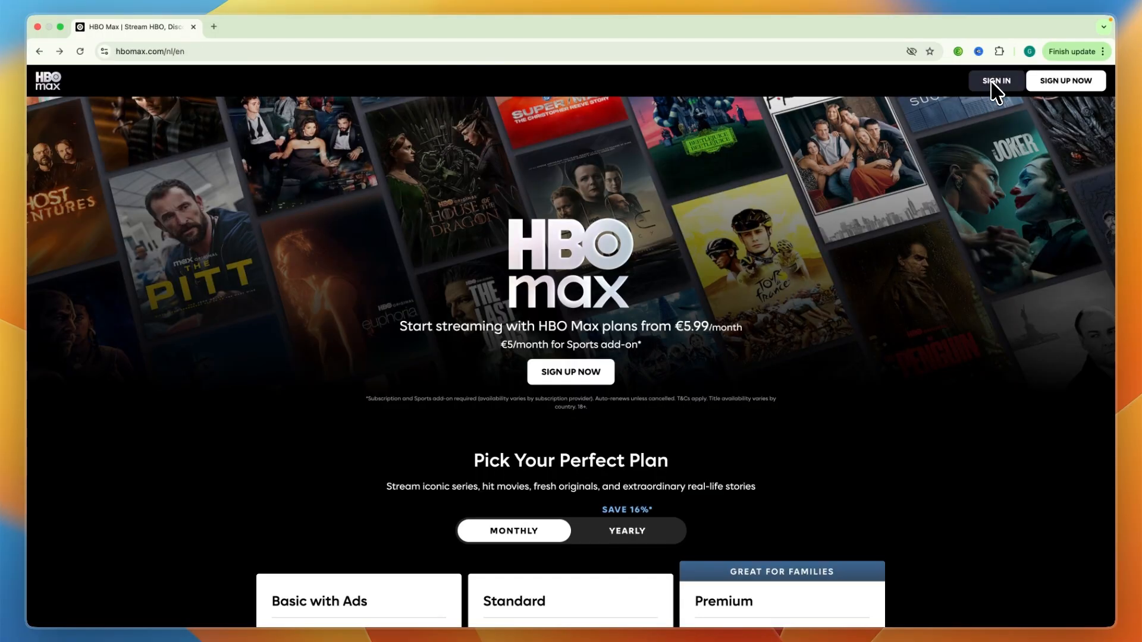
Step: Go to the HBO Max Sign In page from the top bar
left_click(995, 81)
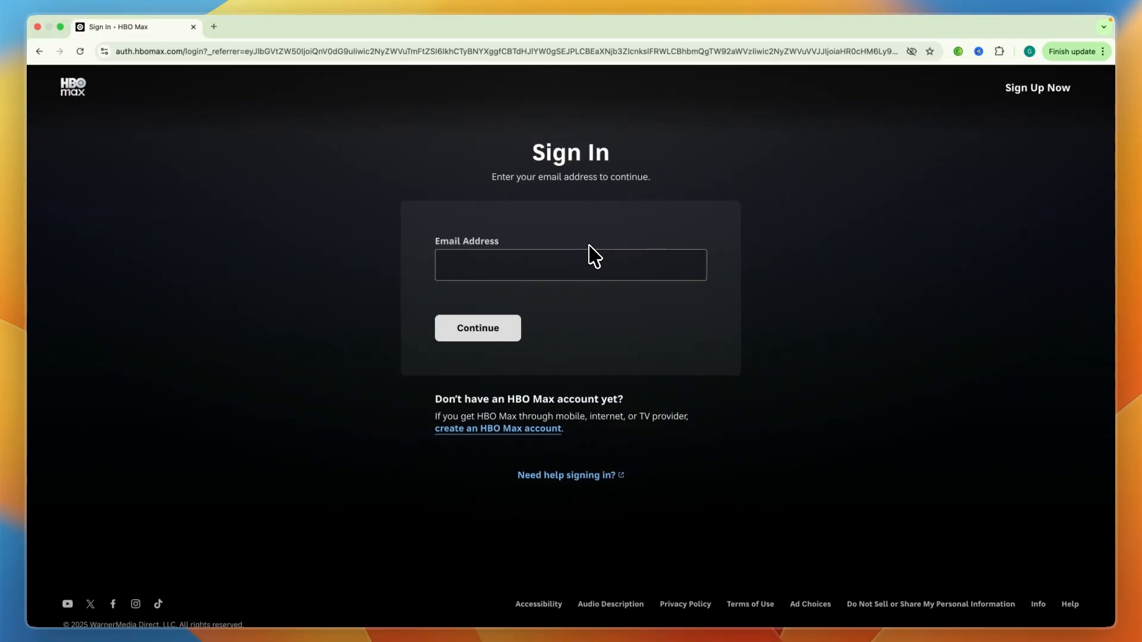
mouse_move(458, 437)
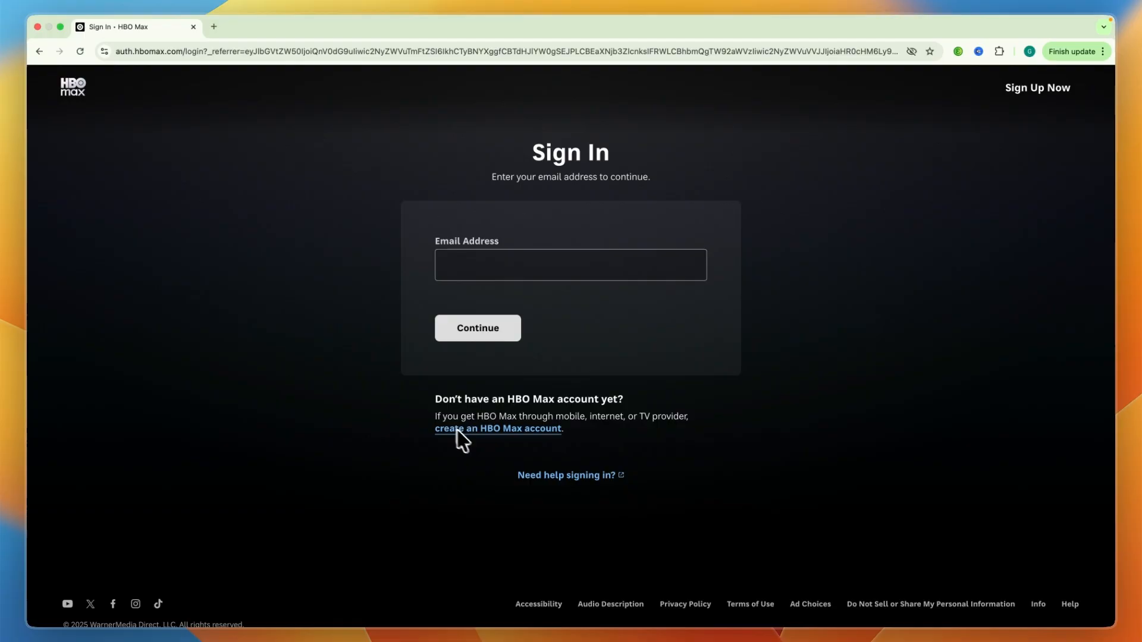
Step: Reach the Connect Your Provider page and glance over its TV provider list
left_click(497, 428)
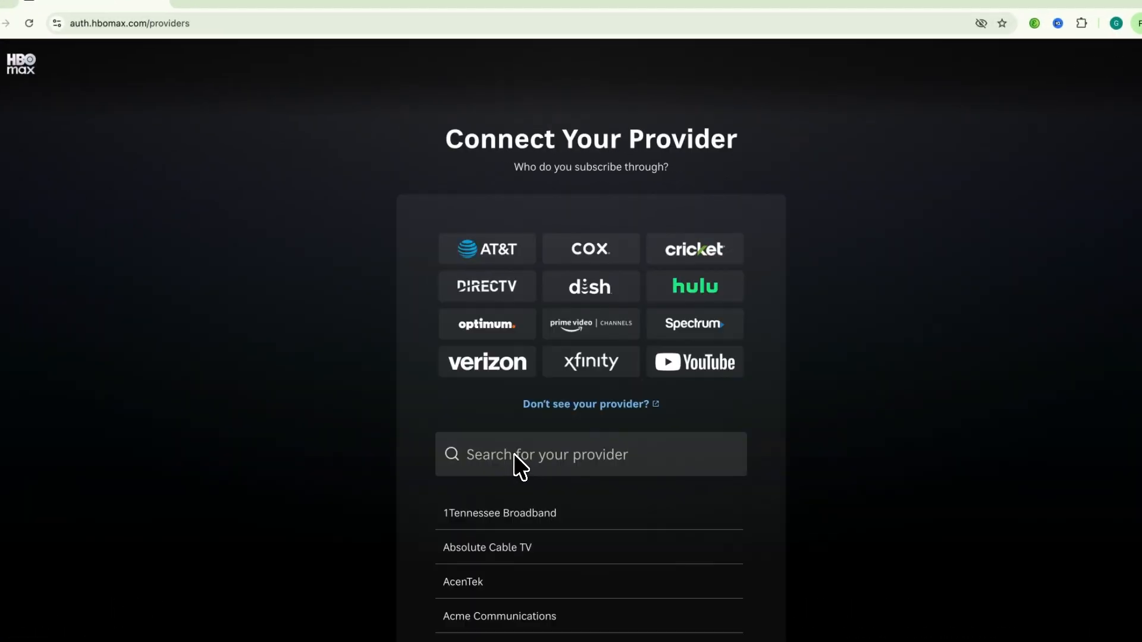
mouse_move(494, 186)
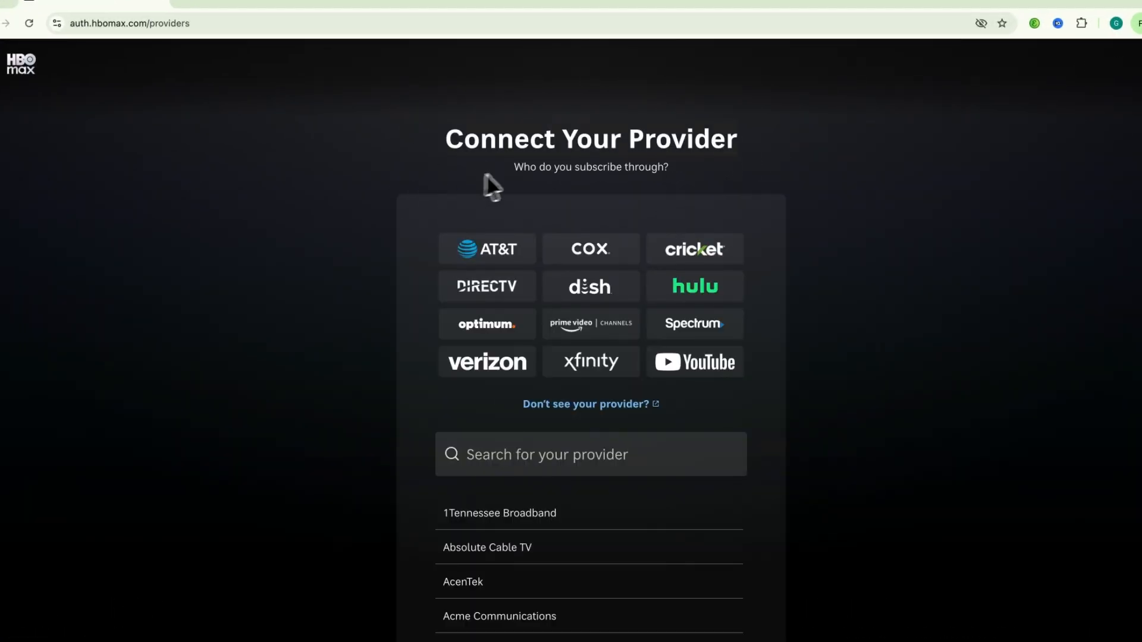
mouse_move(262, 243)
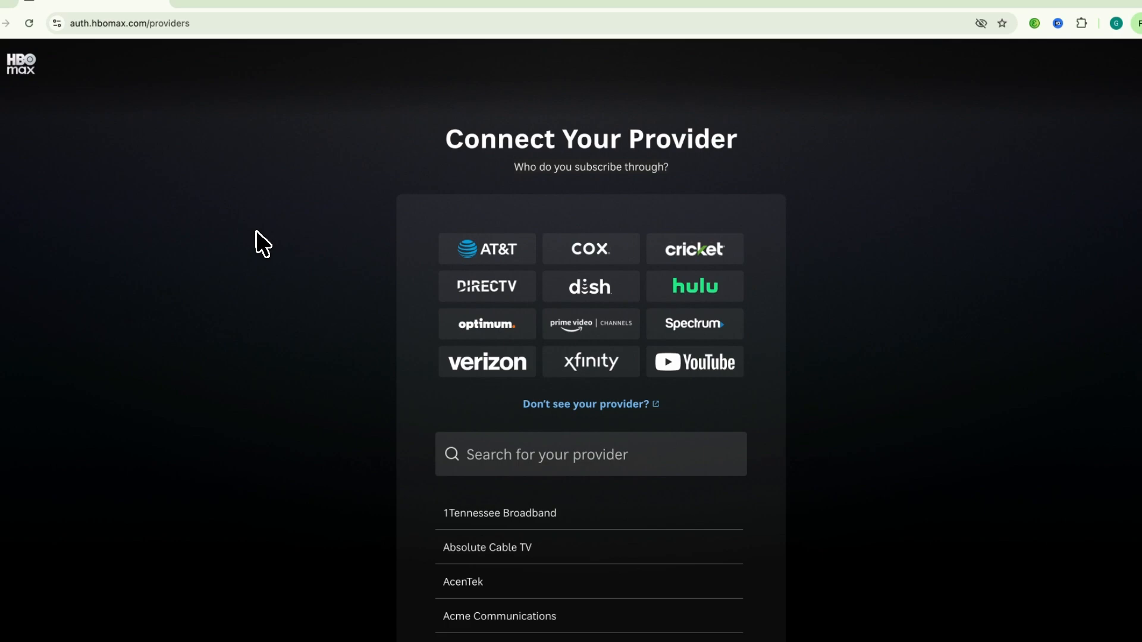
scroll("down", 3)
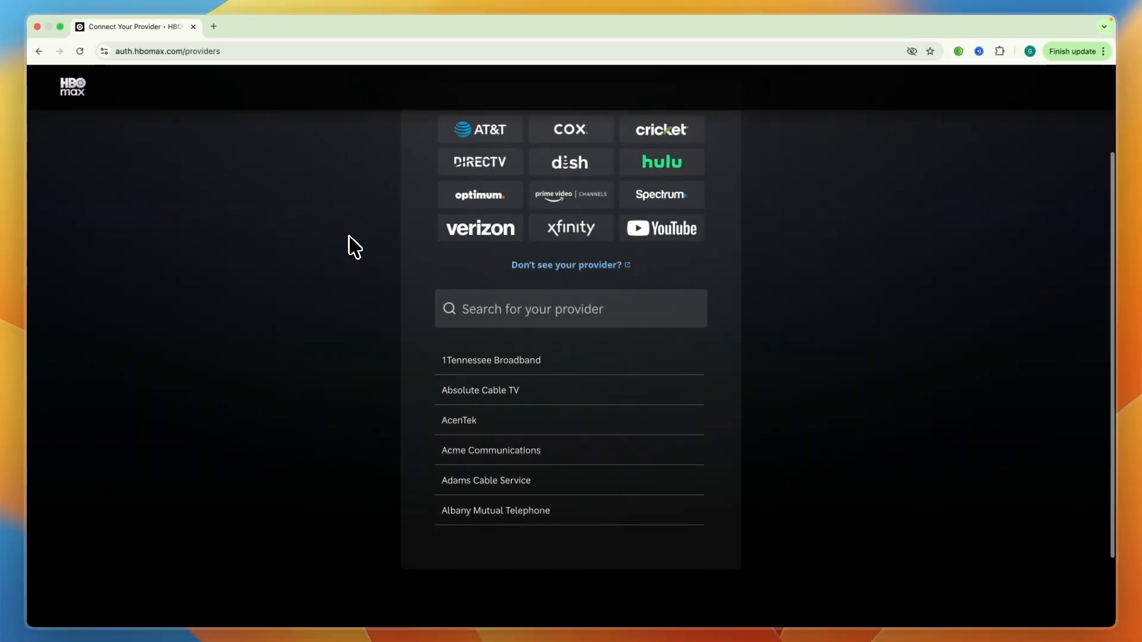
scroll("up", 3)
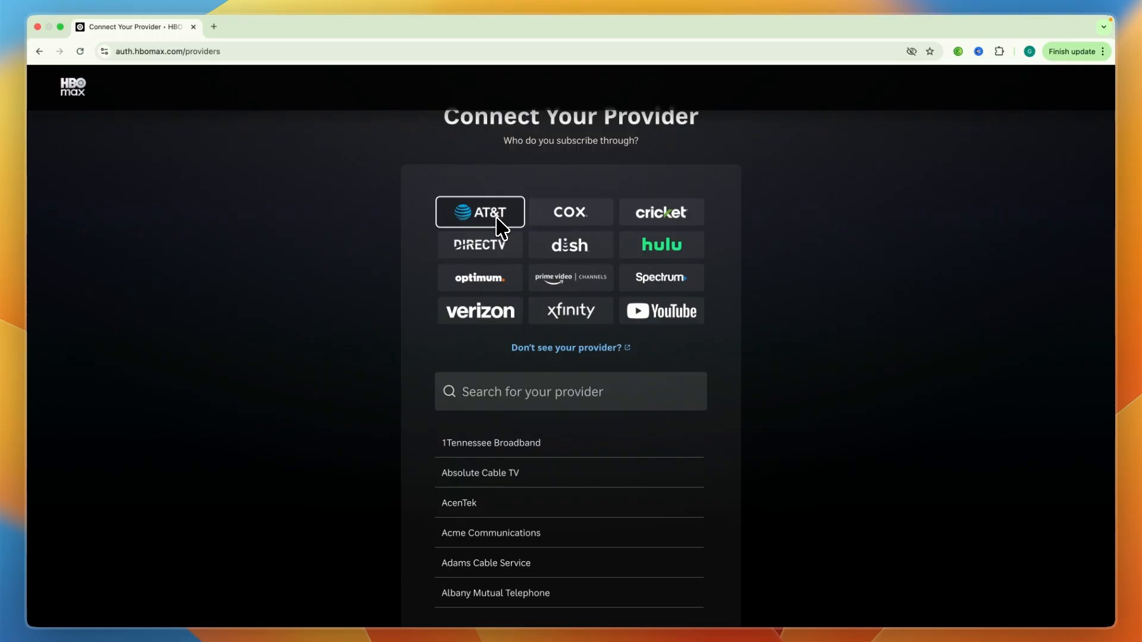
Step: Choose AT&T as the TV provider, landing on the AT&T Sign In page
left_click(479, 211)
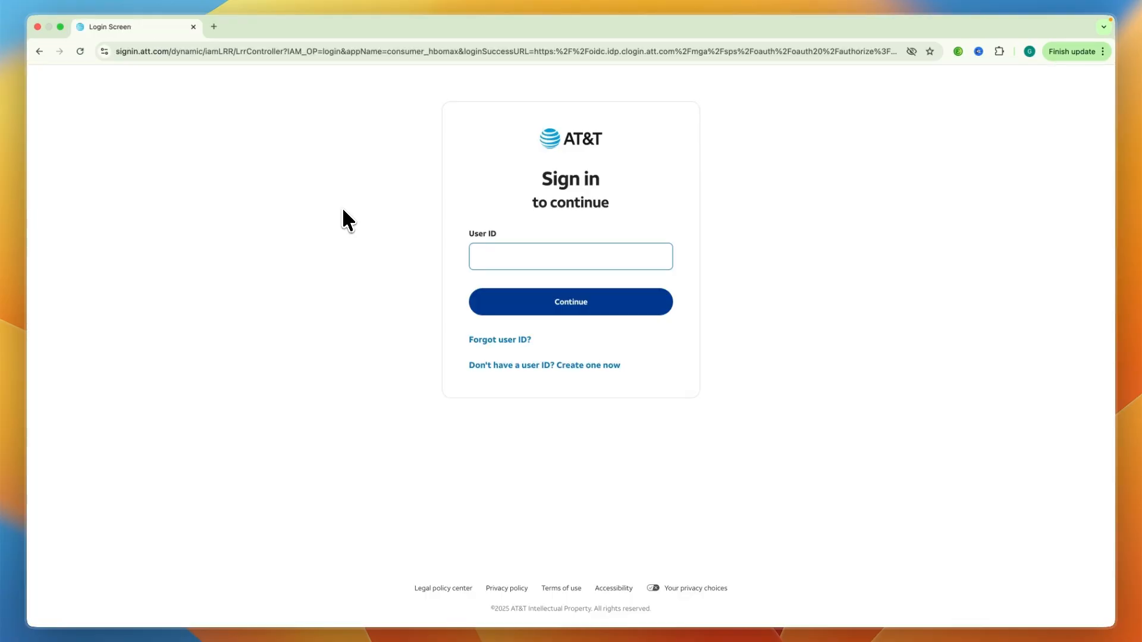
mouse_move(213, 146)
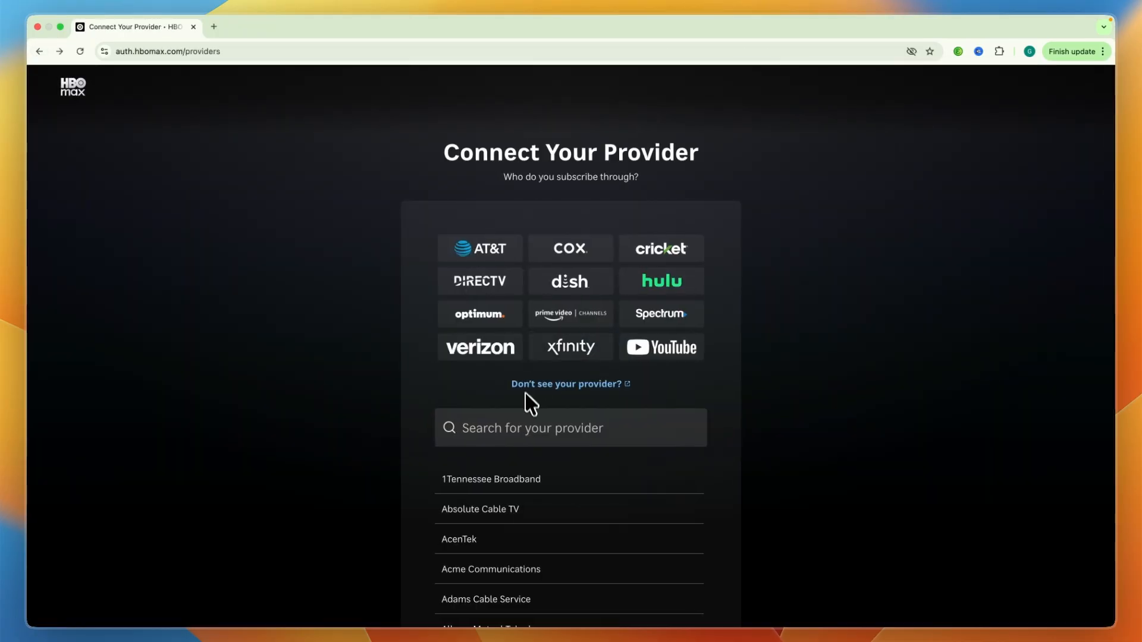
Step: Scroll down through the alphabetical provider list and back up to the top
scroll("down", 3)
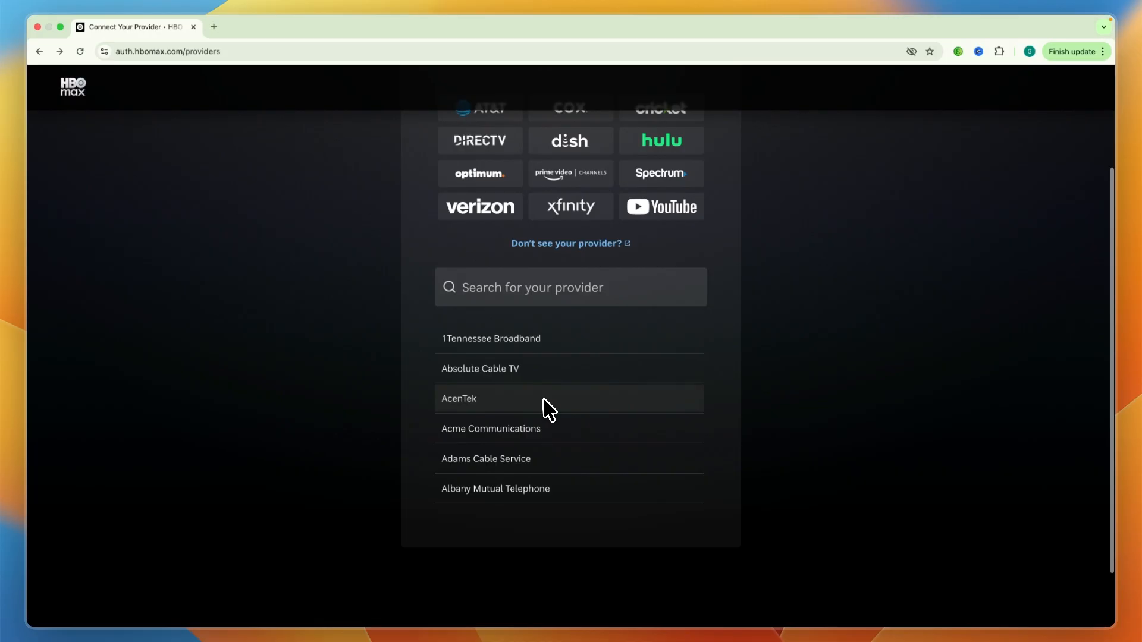
scroll("down", 3)
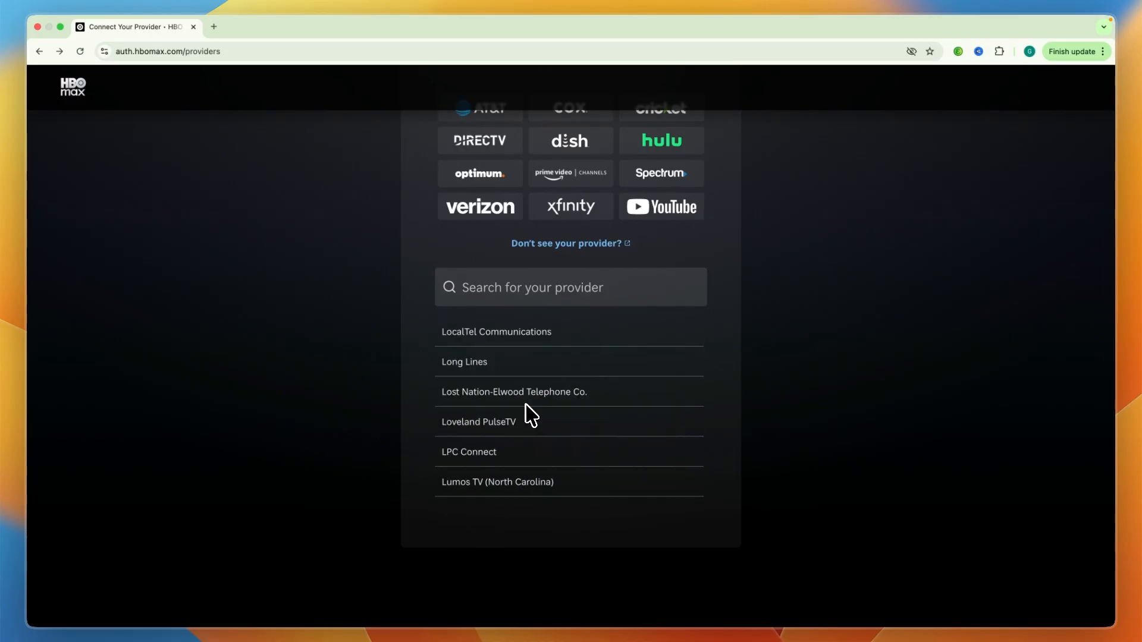
scroll("down", 3)
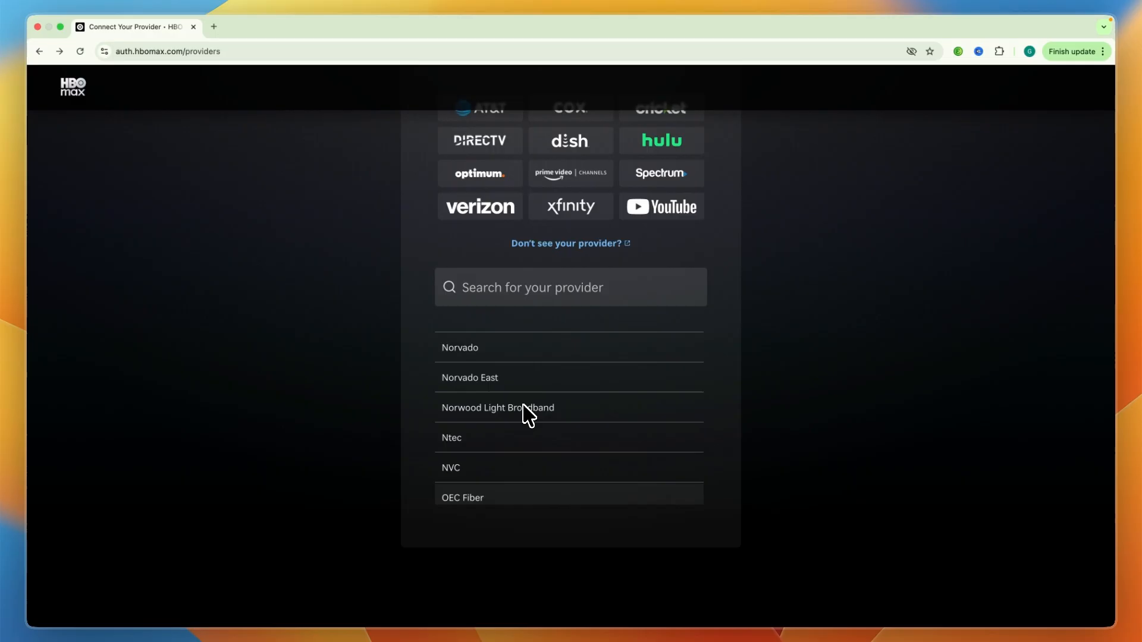
scroll("up", 3)
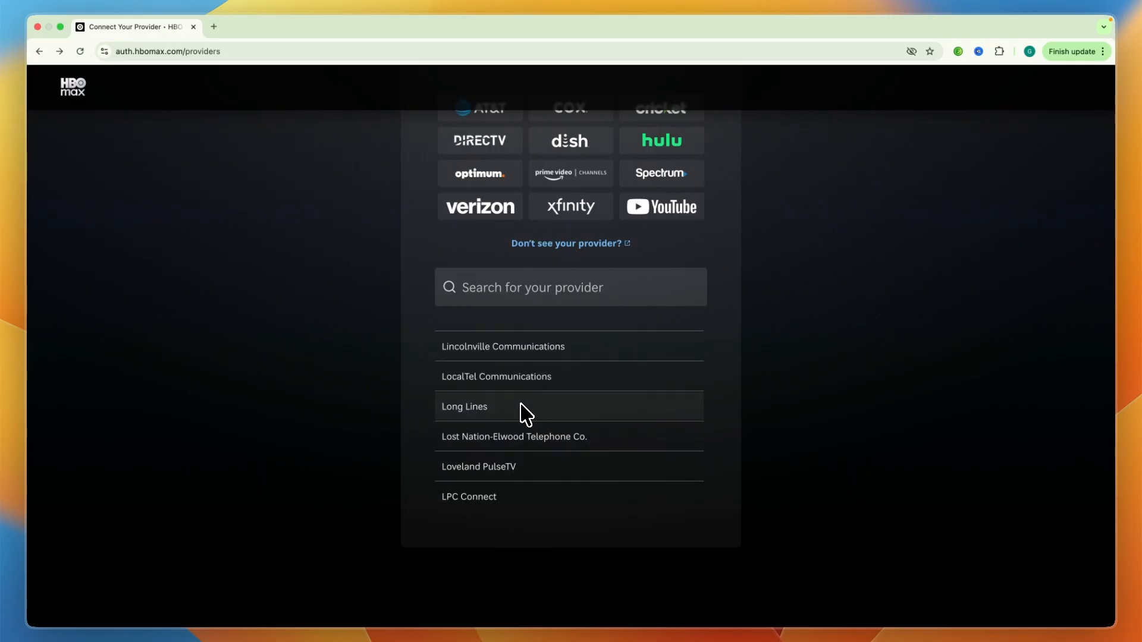
scroll("up", 3)
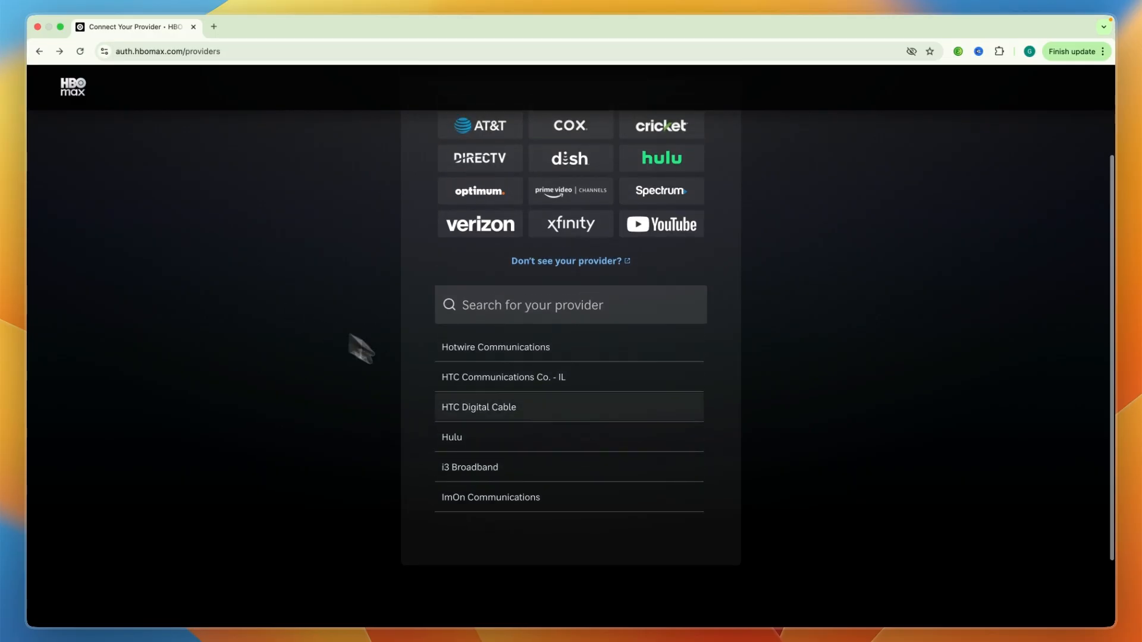
scroll("up", 3)
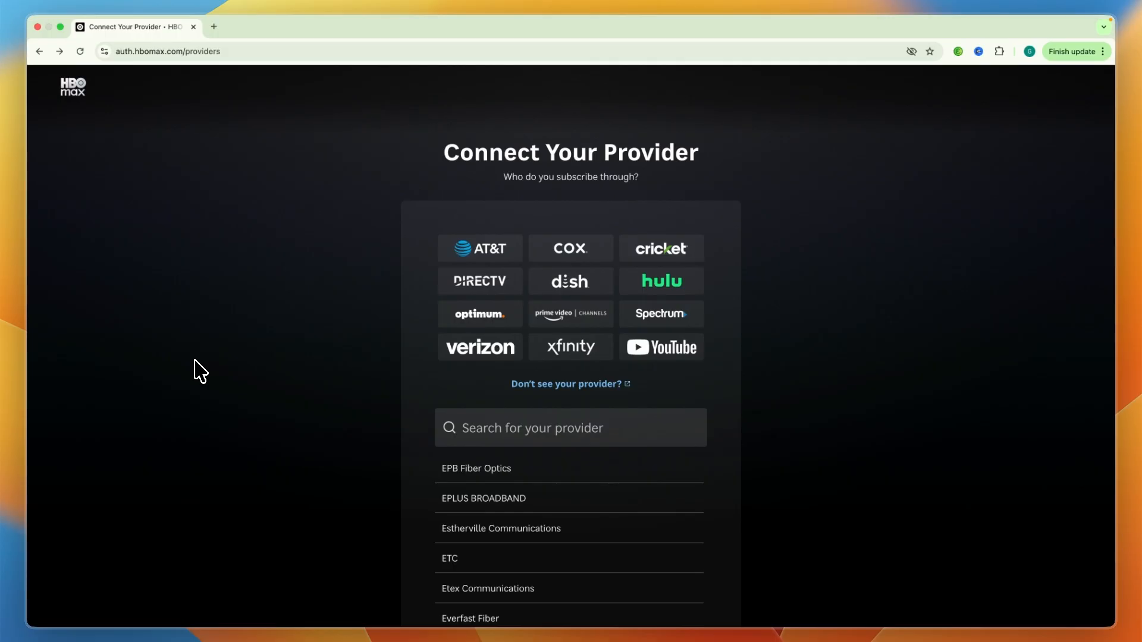
mouse_move(382, 541)
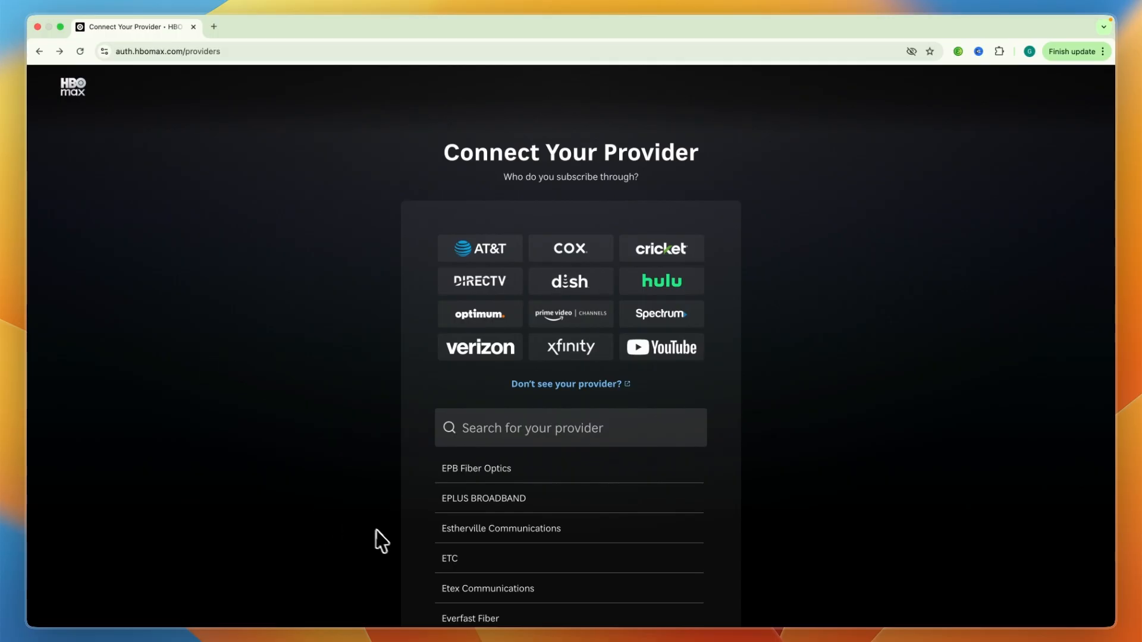